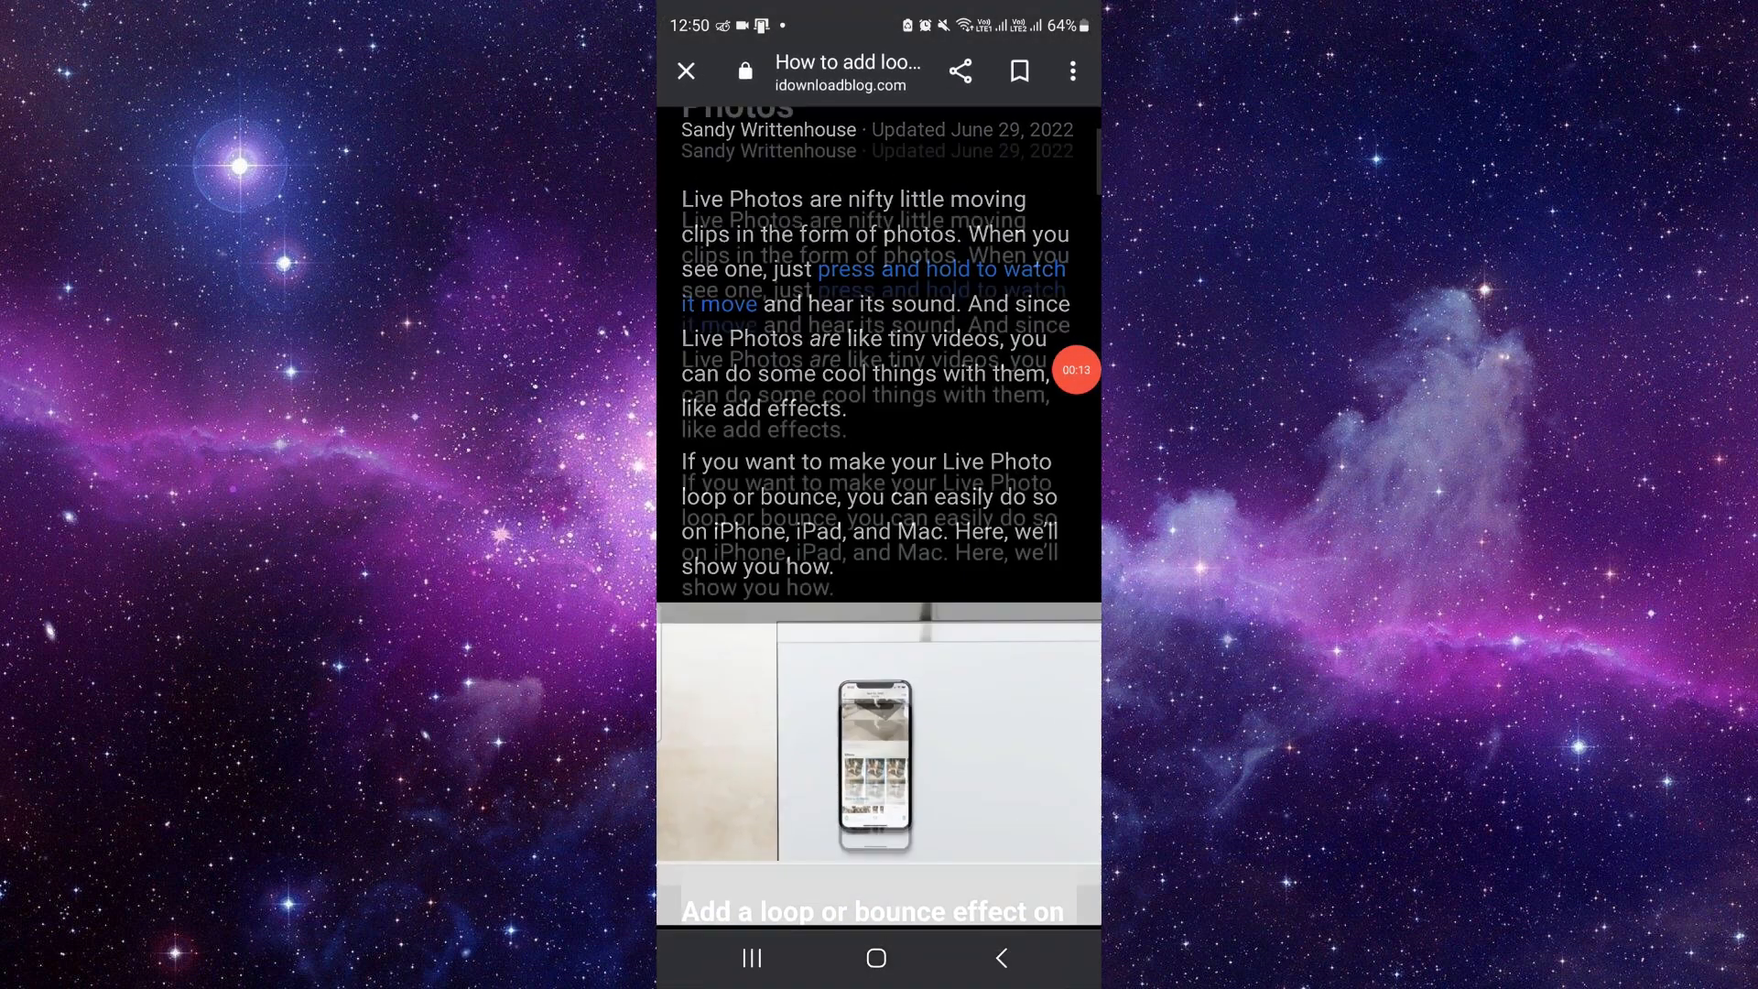
scroll("down", 3)
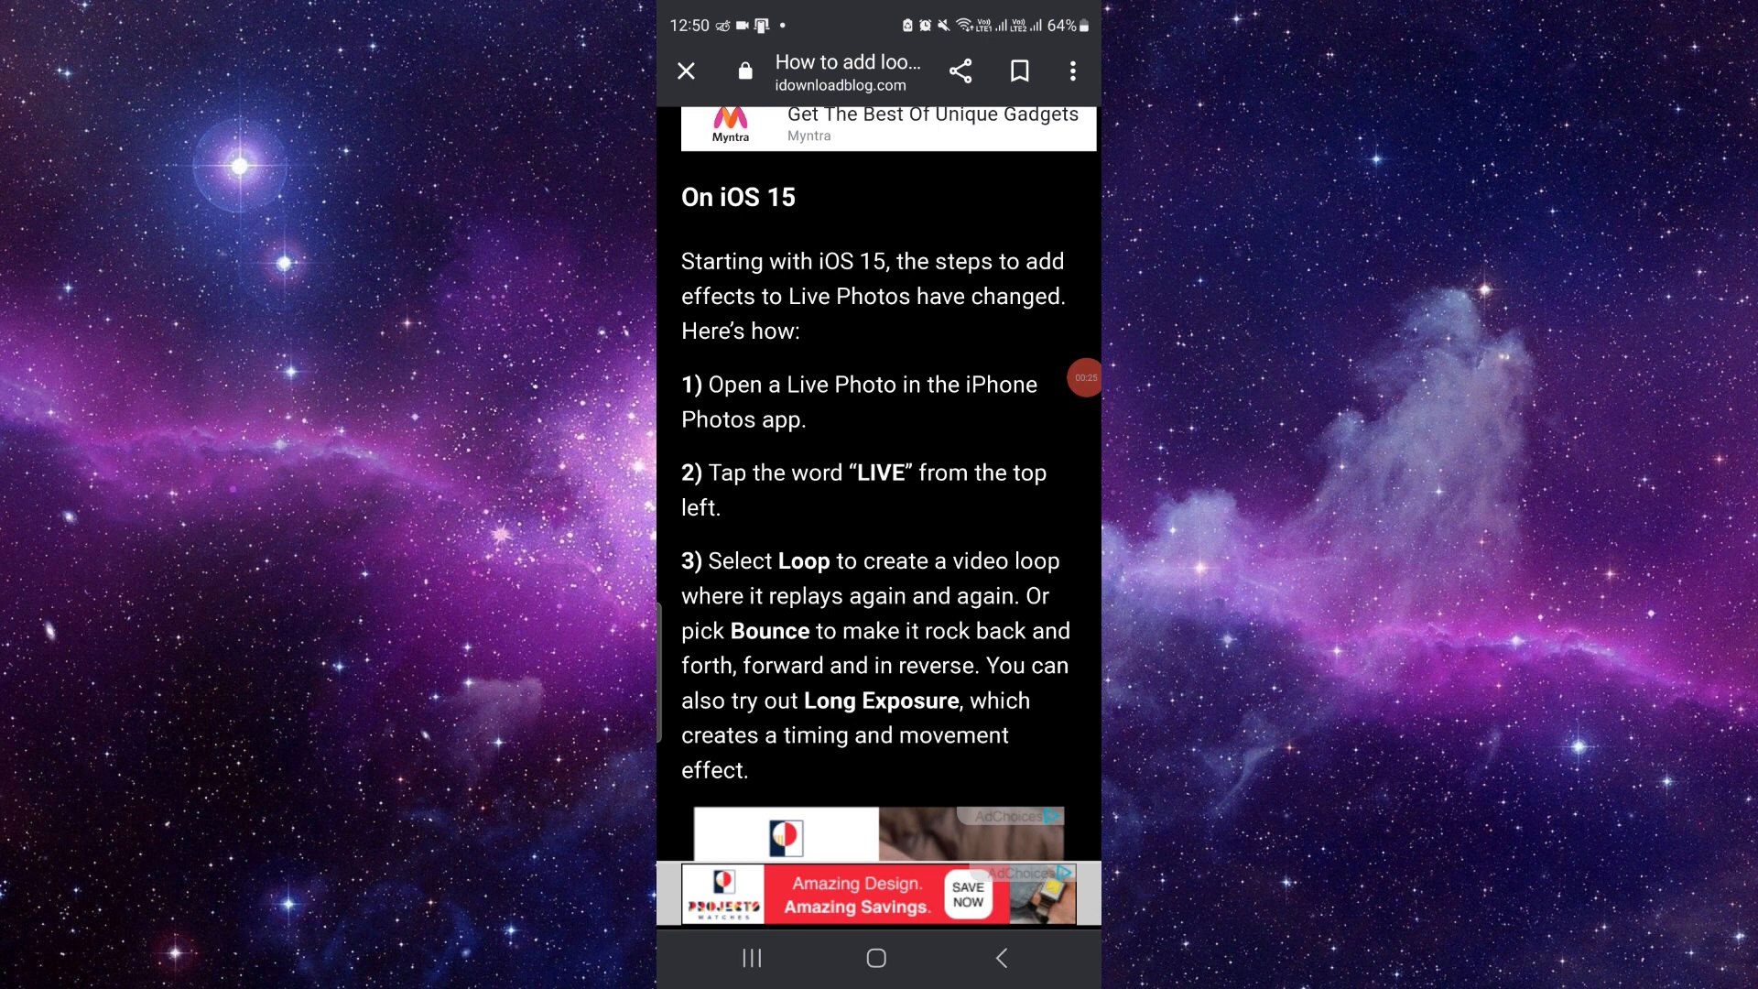
scroll("down", 3)
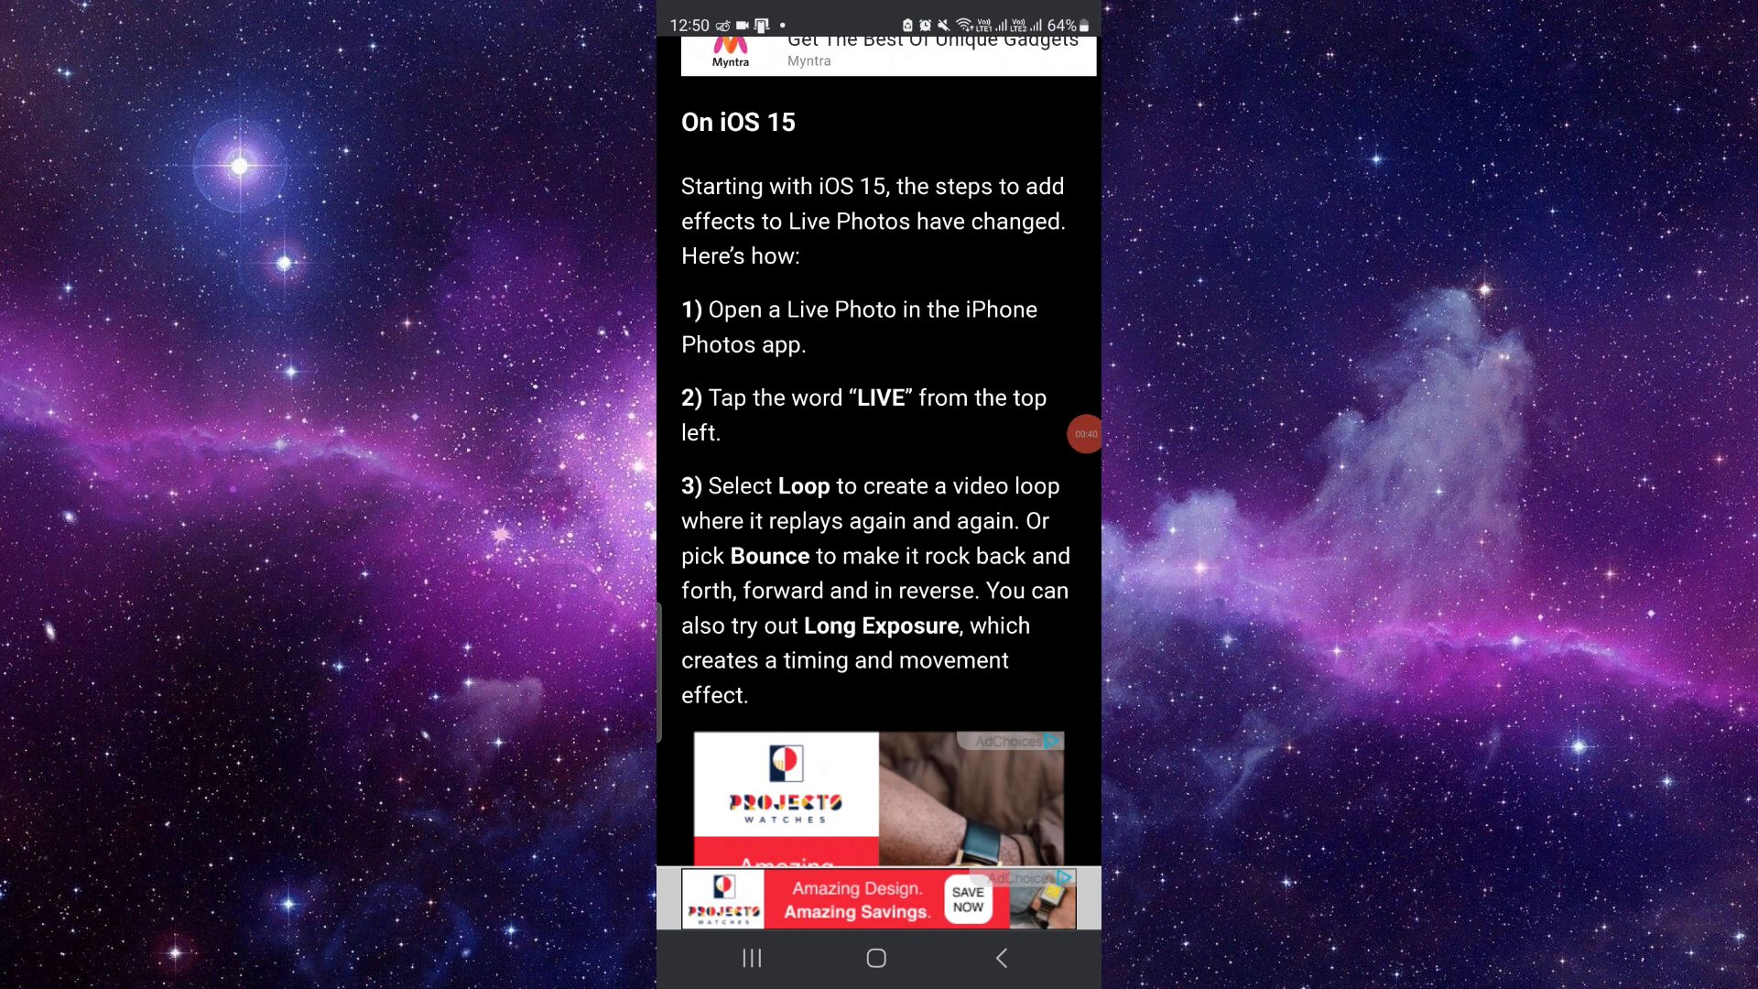
scroll("down", 3)
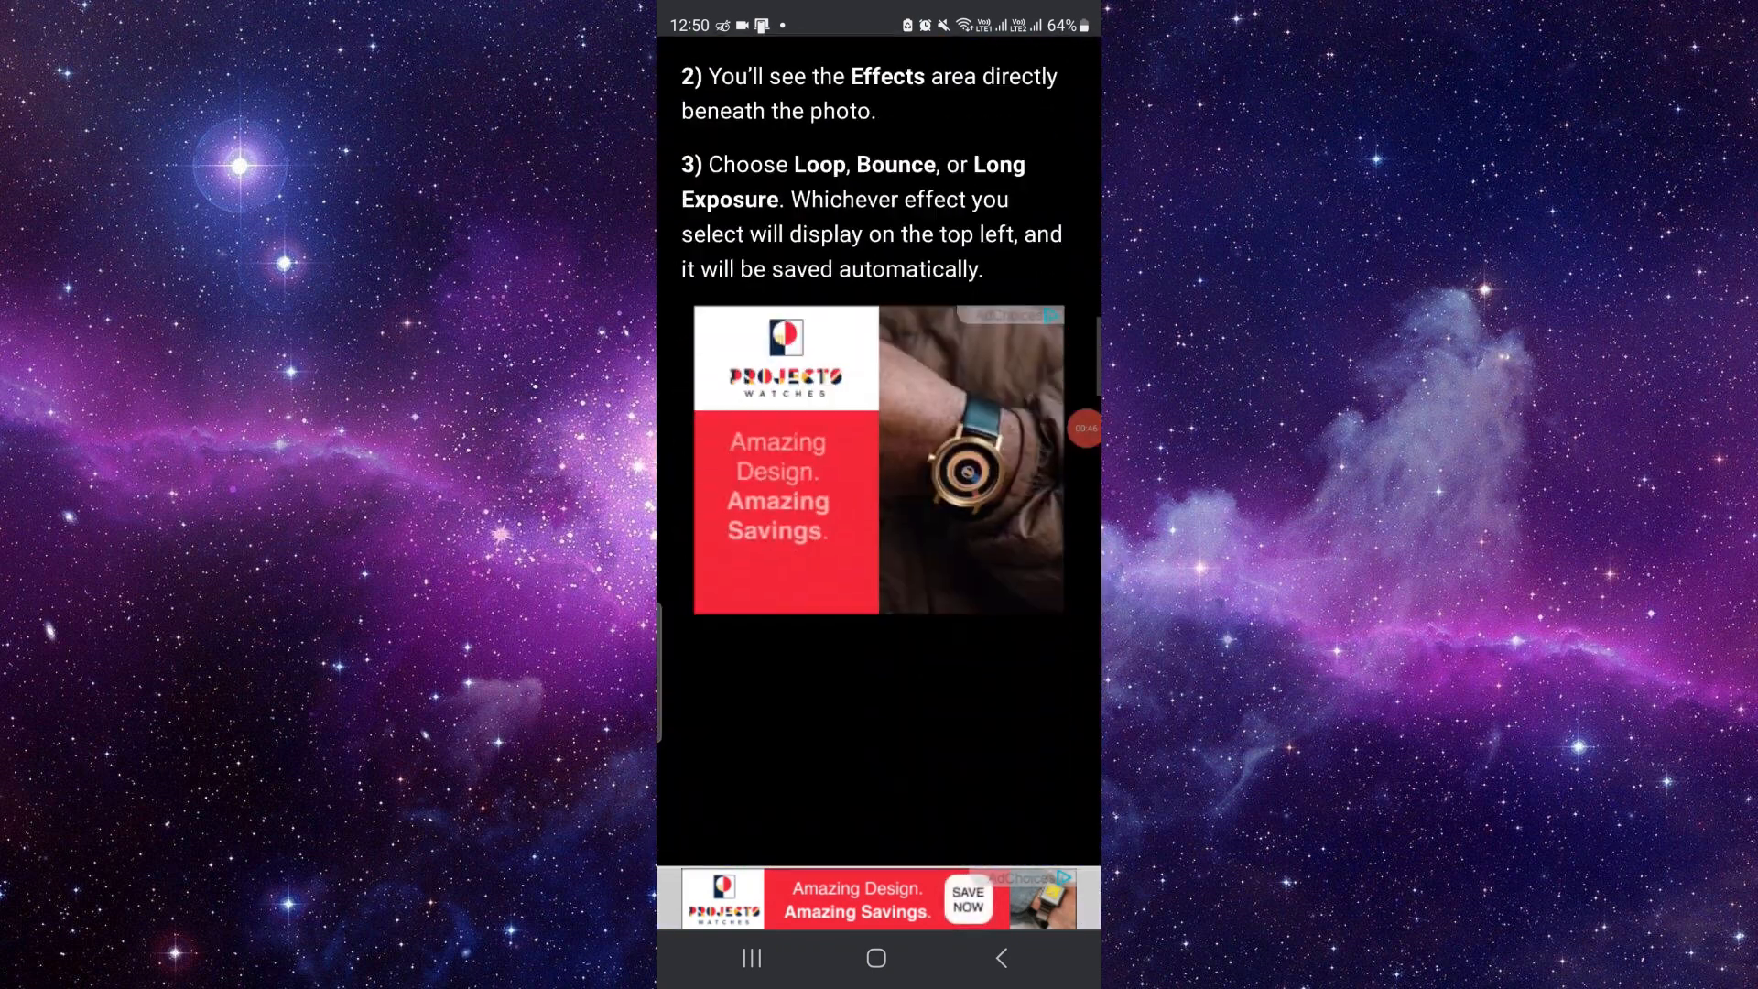
scroll("down", 3)
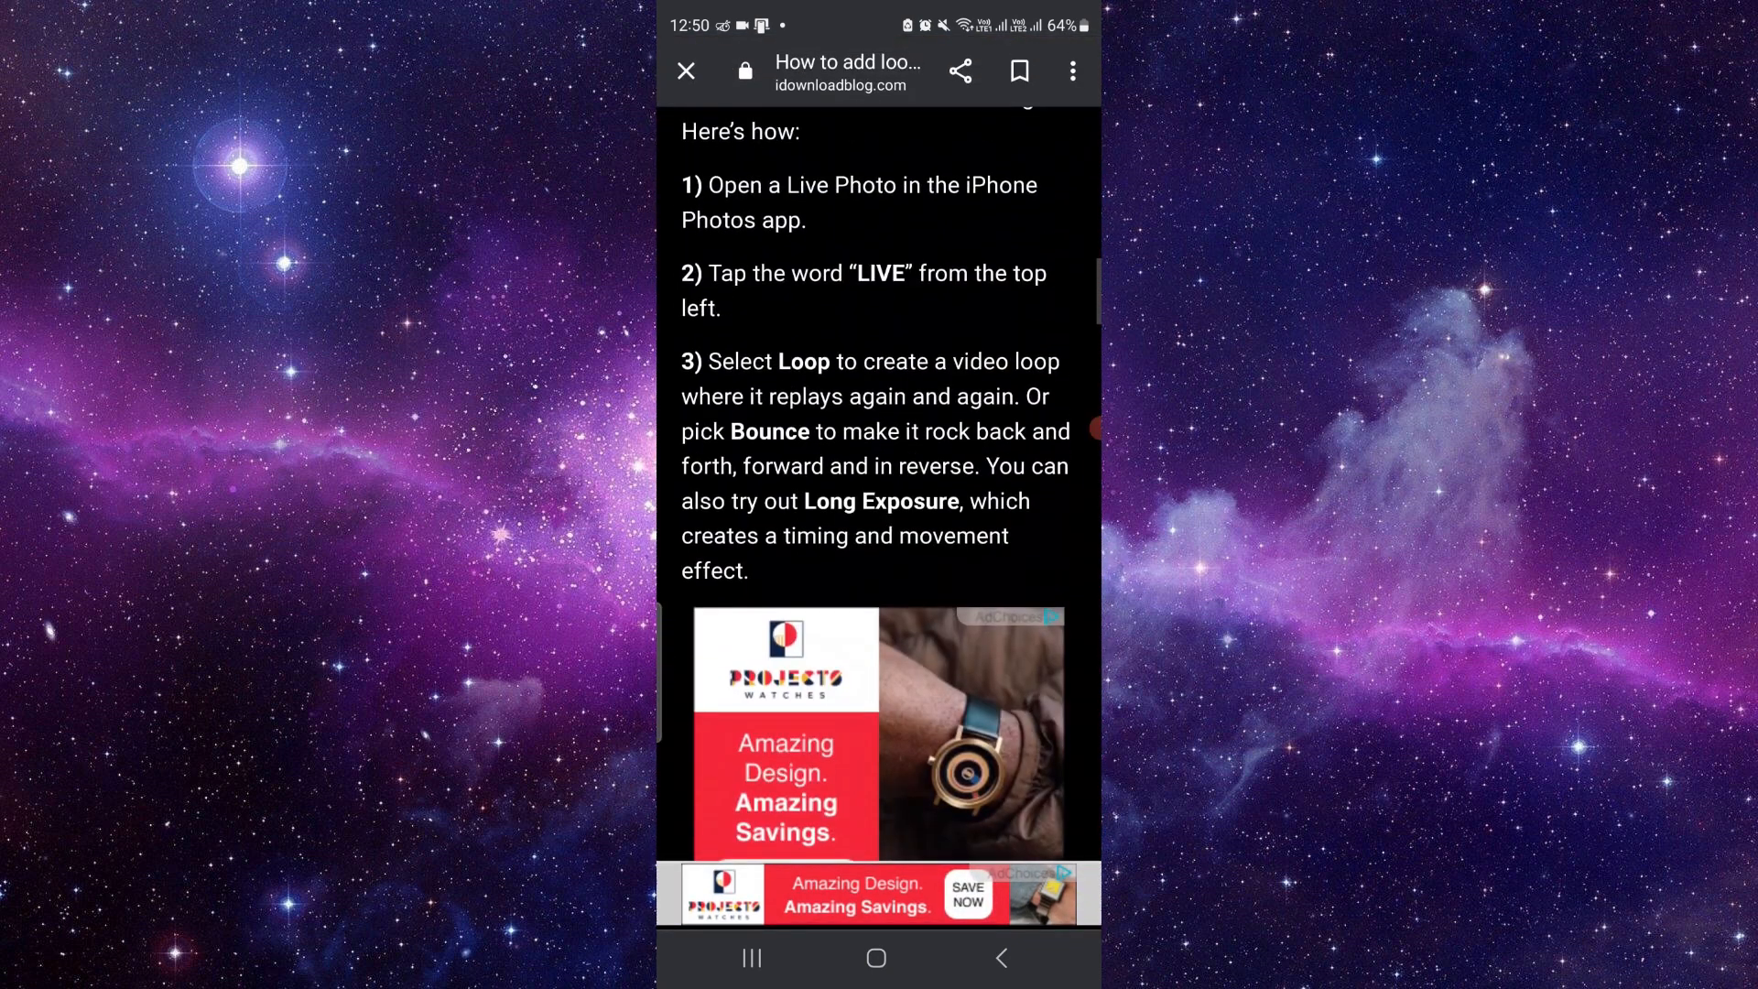
scroll("down", 3)
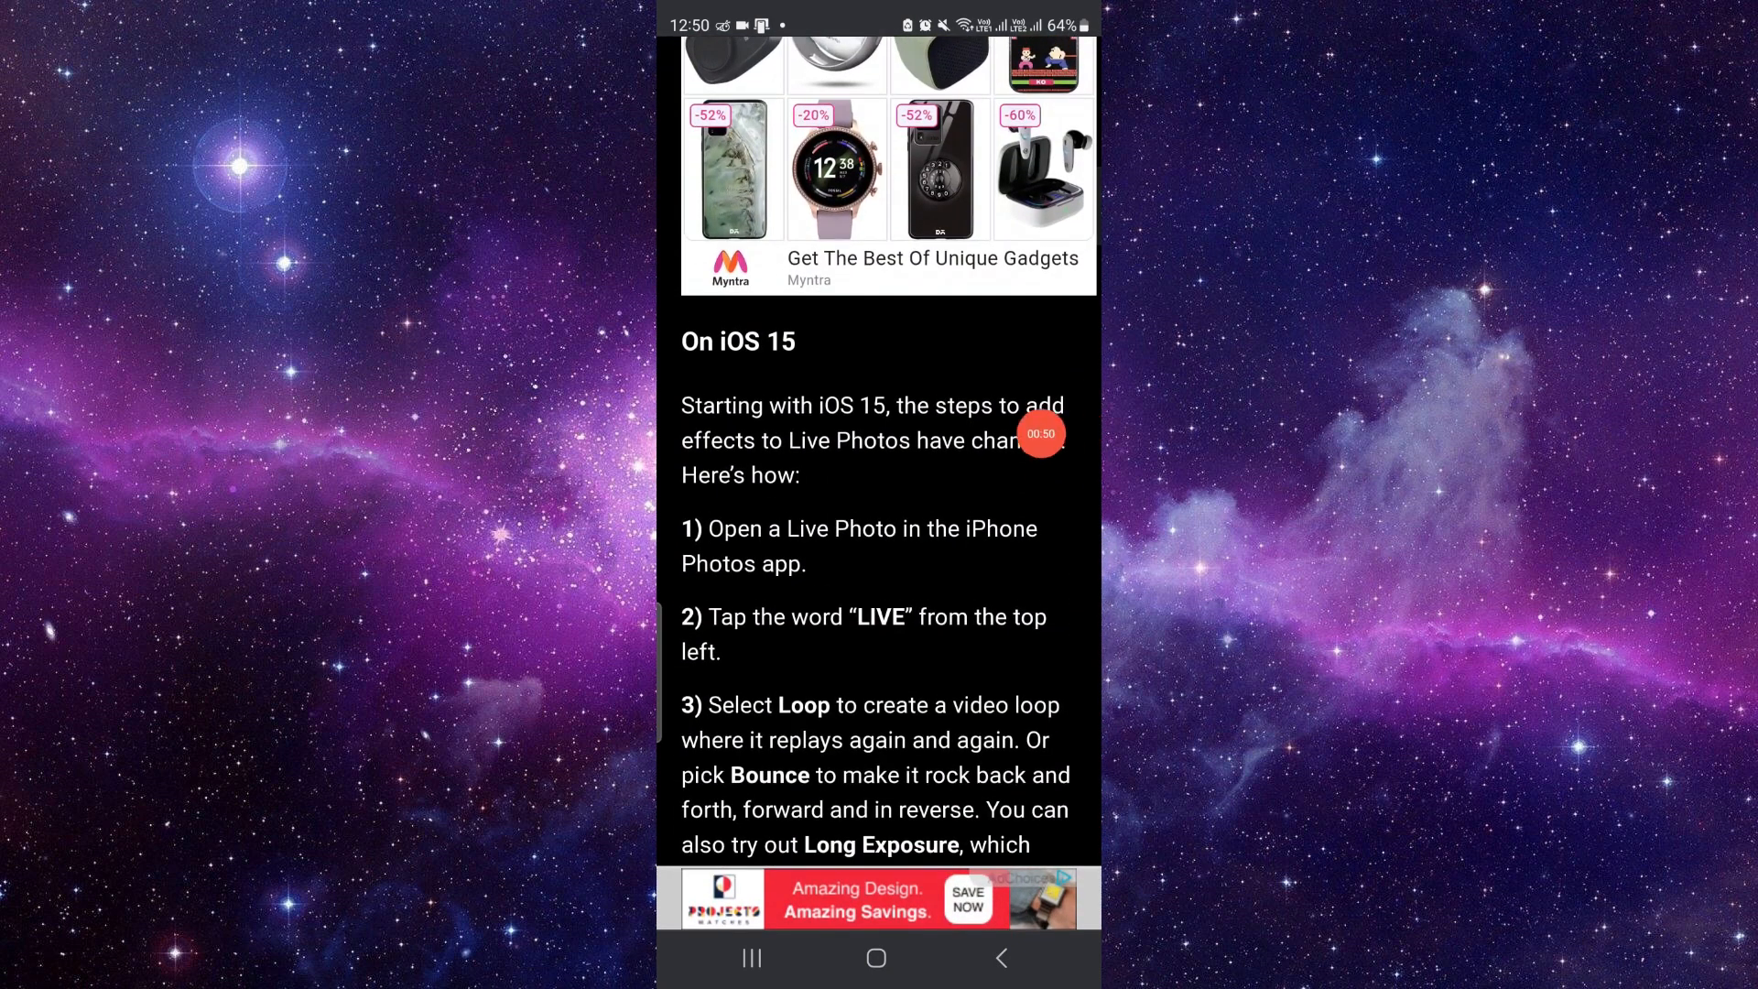